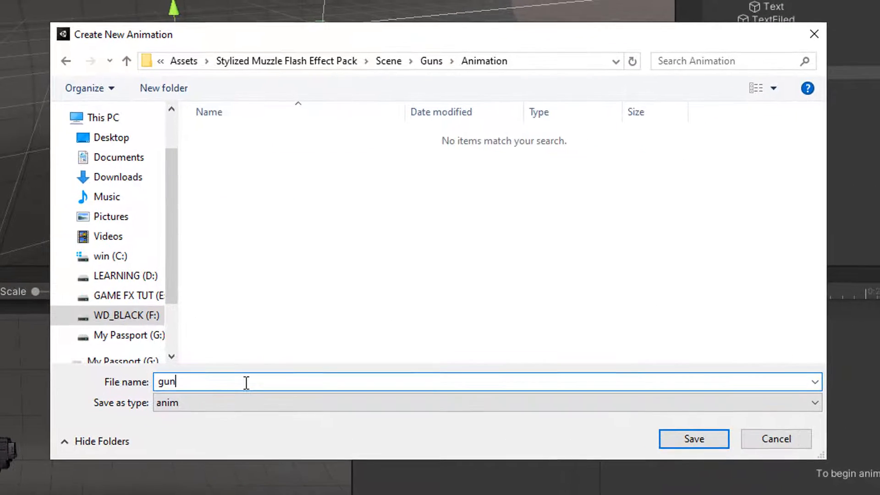
Step: Save the new clip as gun_shooting and add its Position and Rotation properties
{"action": "left_click", "coordinate": [693, 439]}
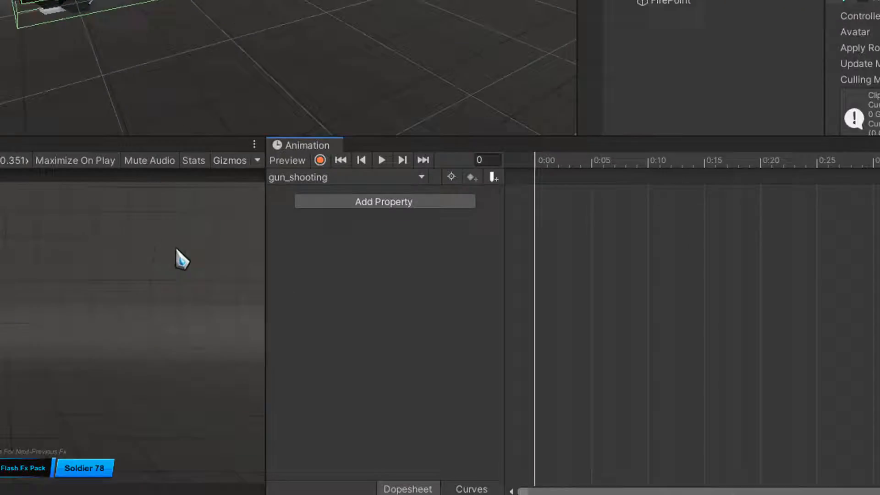
{"action": "left_click", "coordinate": [384, 200]}
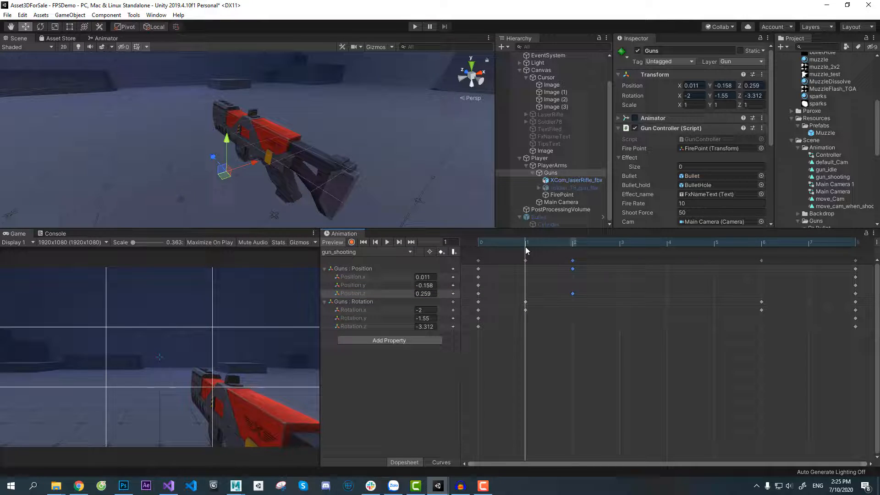
Step: Jump to frame 6 and play the gun_shooting preview to watch the recoil
{"action": "left_click", "coordinate": [762, 243]}
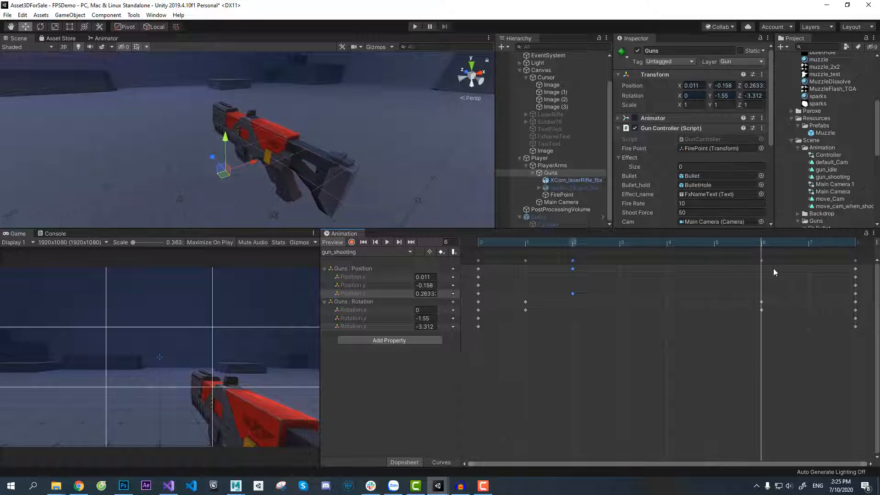
{"action": "left_click", "coordinate": [387, 242]}
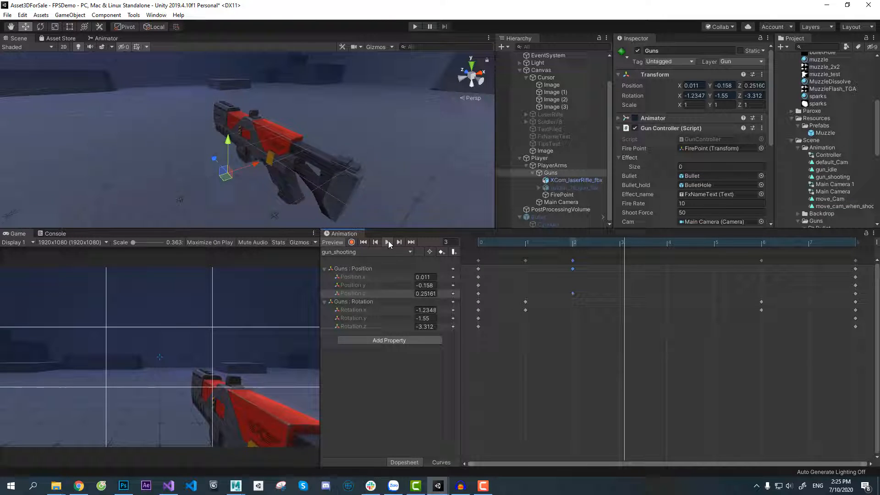
{"action": "left_click", "coordinate": [388, 242]}
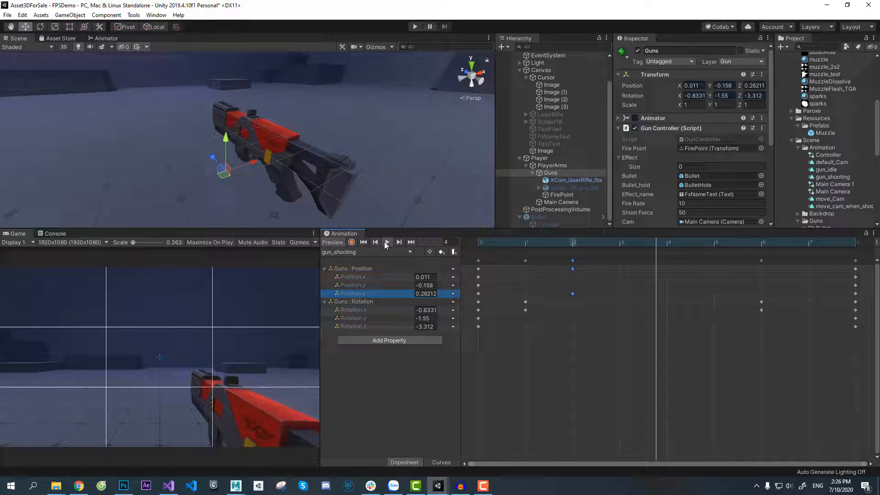
{"action": "left_click", "coordinate": [399, 242]}
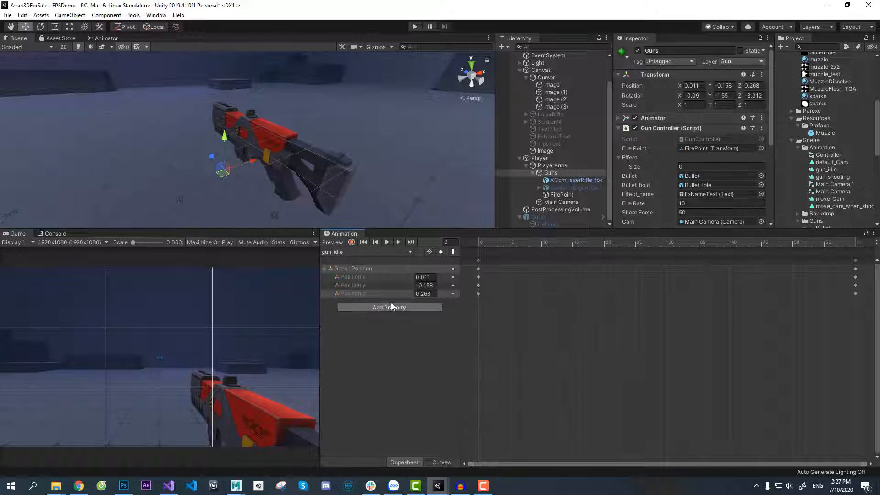
Step: Add the Transform Rotation property to gun_idle and set a keyframe on its timeline
{"action": "left_click", "coordinate": [389, 307]}
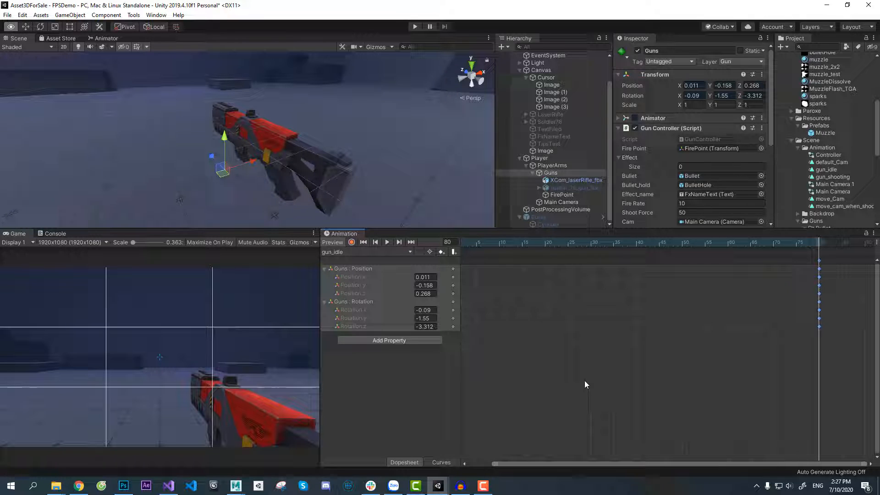
{"action": "left_click", "coordinate": [661, 242]}
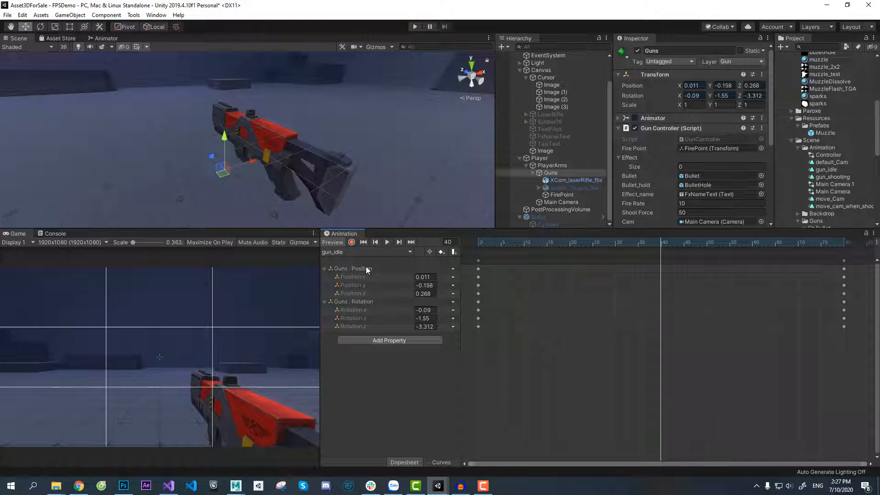
Step: Key gun_idle Position.y at -0.158 and -0.15, and Rotation.x at -1.03 and -1.2
{"action": "left_click", "coordinate": [352, 285]}
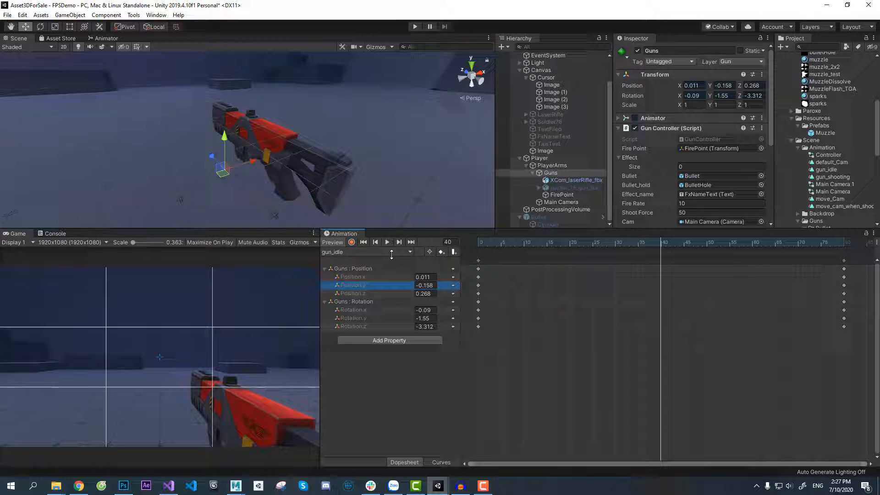
{"action": "left_click_drag", "start_coordinate": [425, 285], "coordinate": [410, 285]}
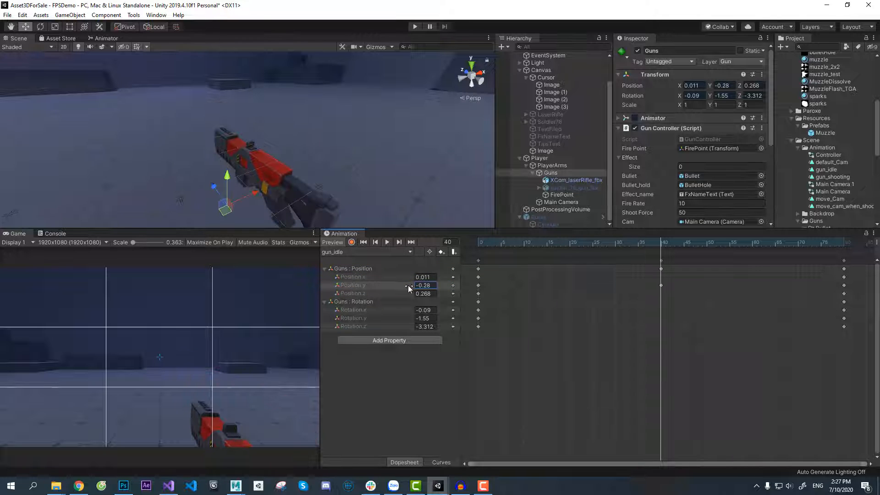
{"action": "type", "text": "-0.158"}
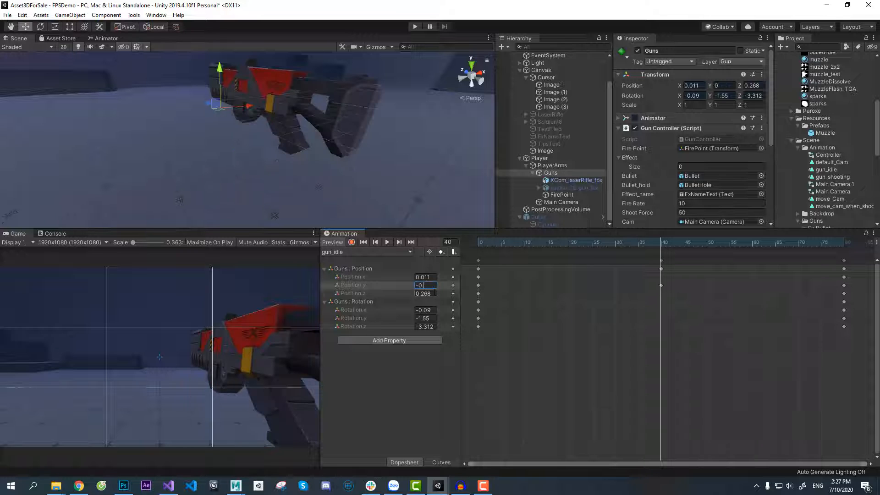
{"action": "type", "text": "-0.155"}
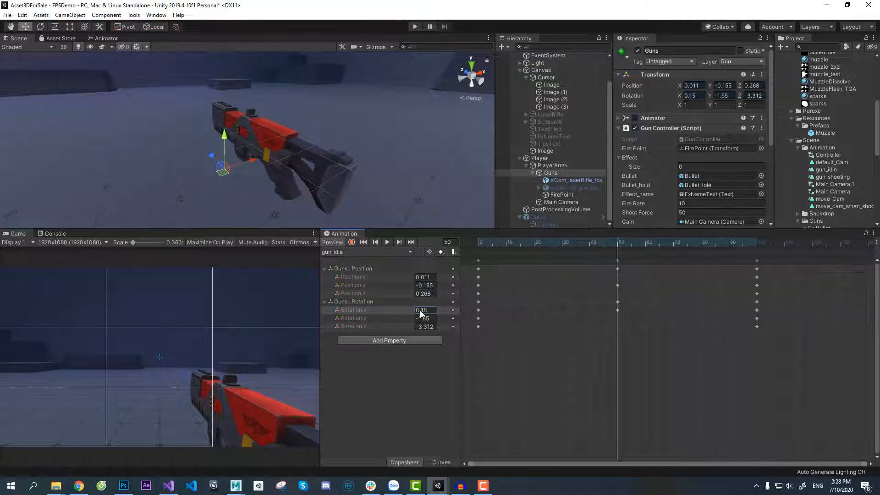
{"action": "type", "text": "-1.03"}
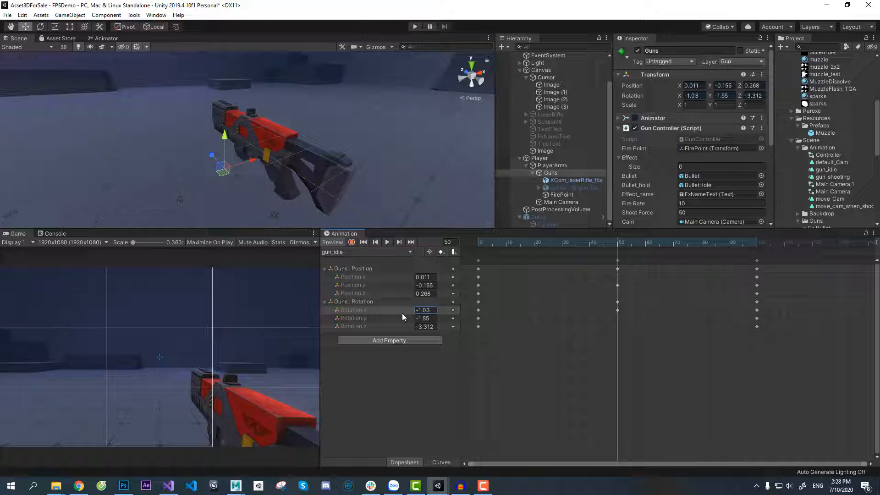
{"action": "left_click", "coordinate": [595, 243]}
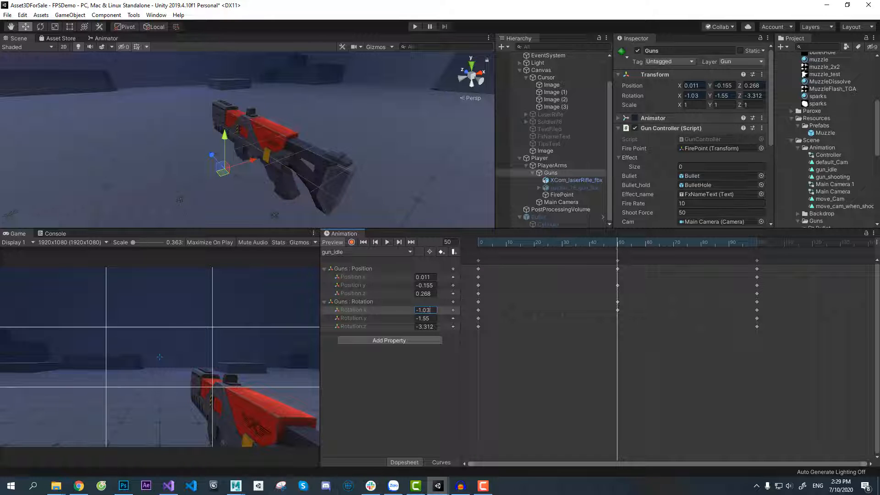
{"action": "type", "text": "-1.2"}
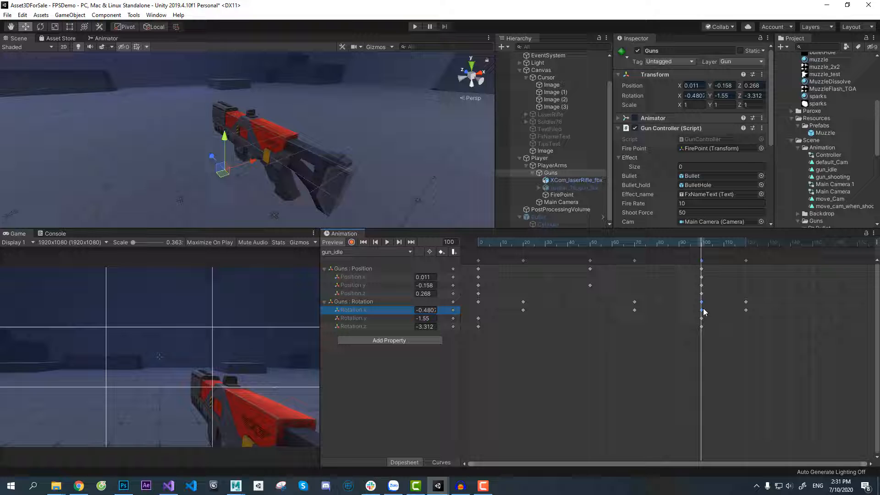
Step: Delete the extra gun_idle keyframes past frame 100 in the Dopesheet
{"action": "left_click", "coordinate": [375, 242]}
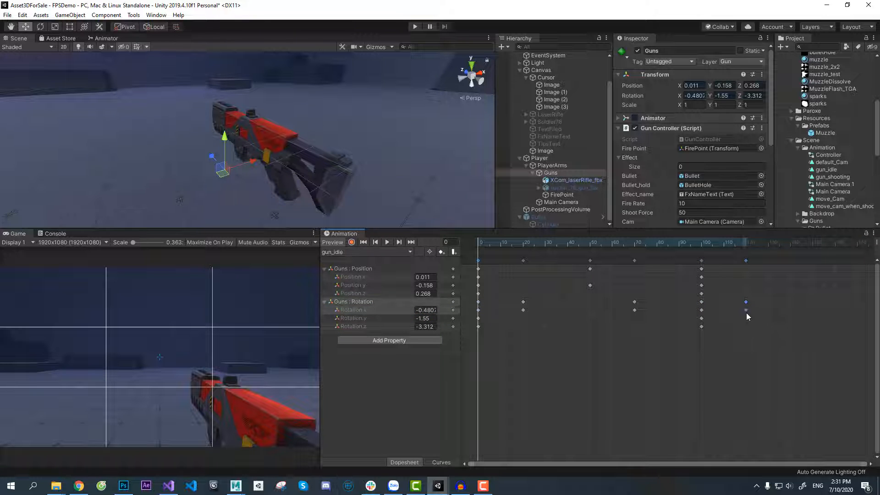
{"action": "left_click", "coordinate": [353, 310]}
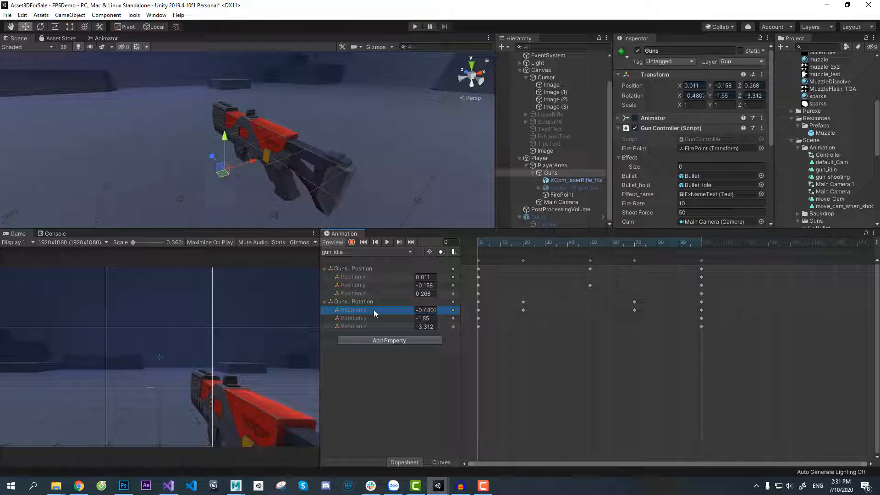
{"action": "left_click", "coordinate": [440, 462]}
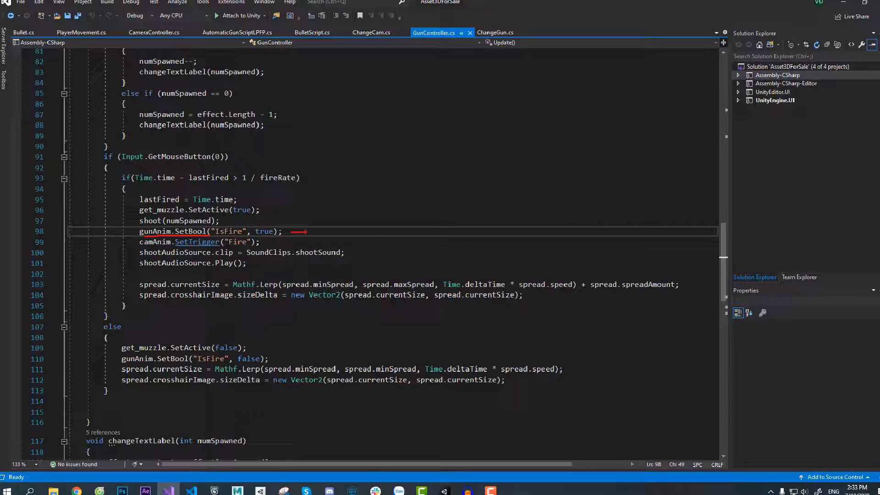
Step: Add gunAnim.SetBool("IsFire", true/false) to GunController's fire and else blocks
{"action": "left_click", "coordinate": [414, 27]}
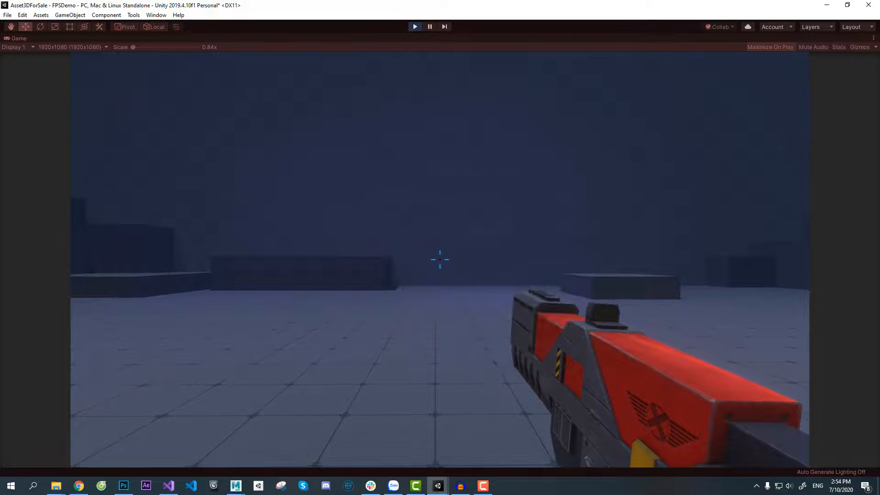
Step: Fire the rifle in the Game view to see the shooting animation and muzzle flash
{"action": "left_click", "coordinate": [439, 259]}
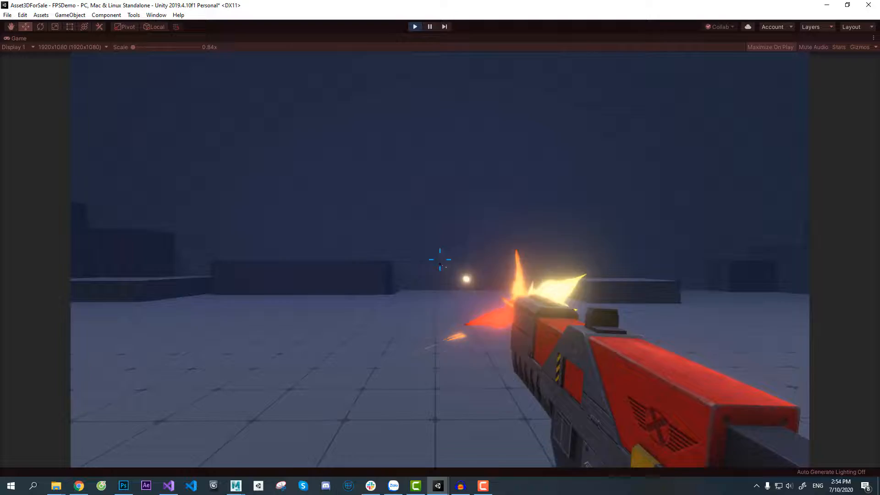